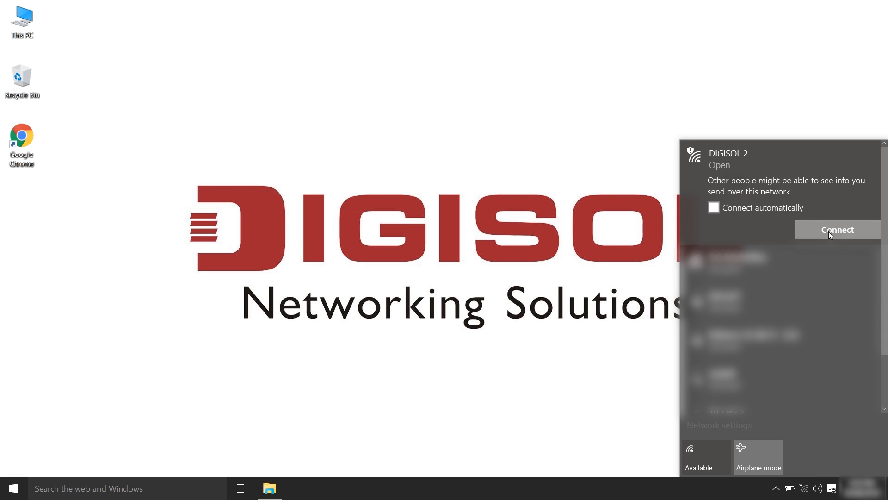
Reach the Wi-Fi adapter's properties via Network and Sharing Center and view its IPv4 settings.
right_click(807, 488)
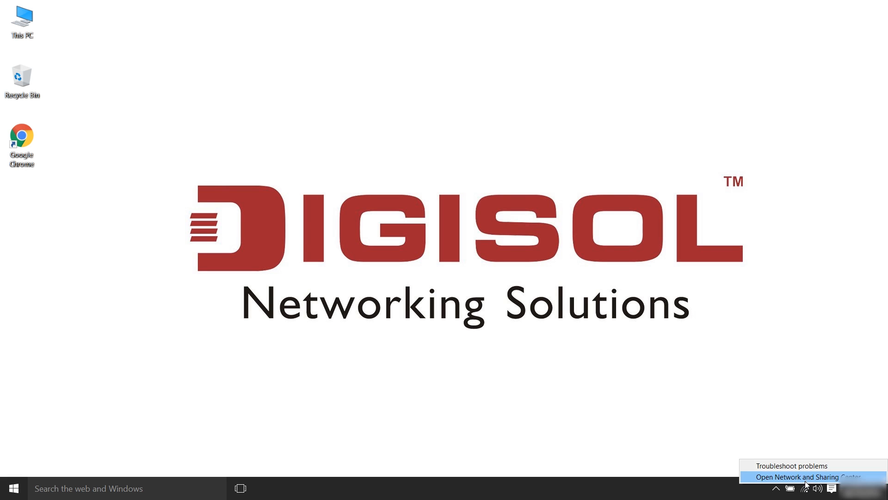
click(799, 476)
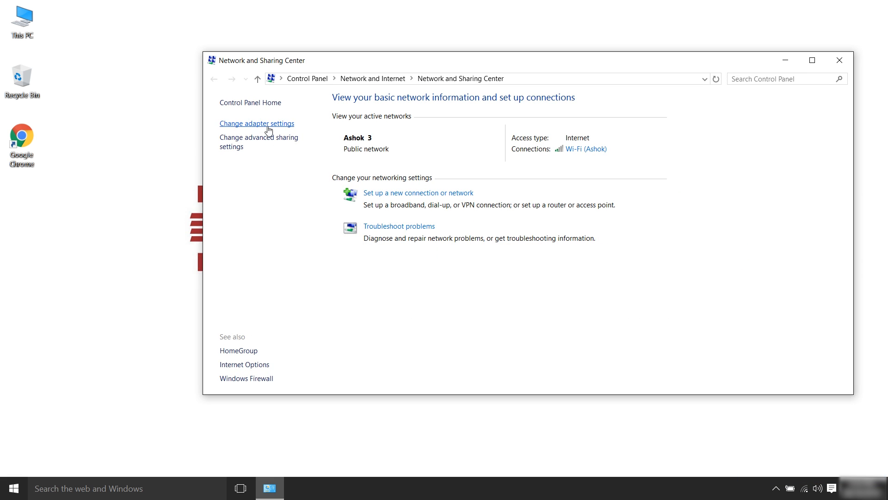
right_click(544, 142)
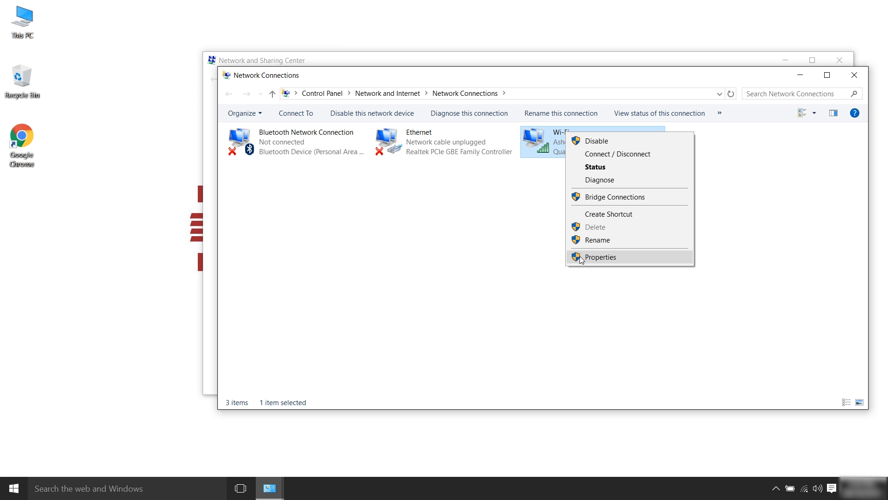
click(600, 257)
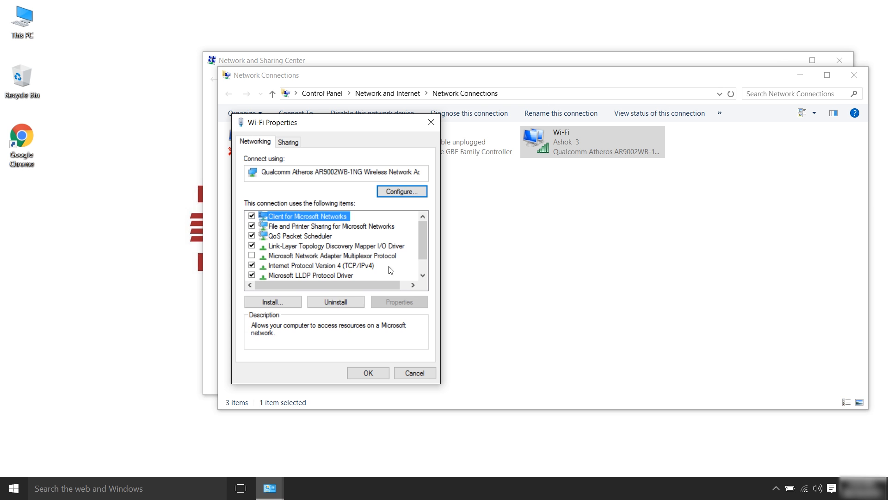
double_click(321, 266)
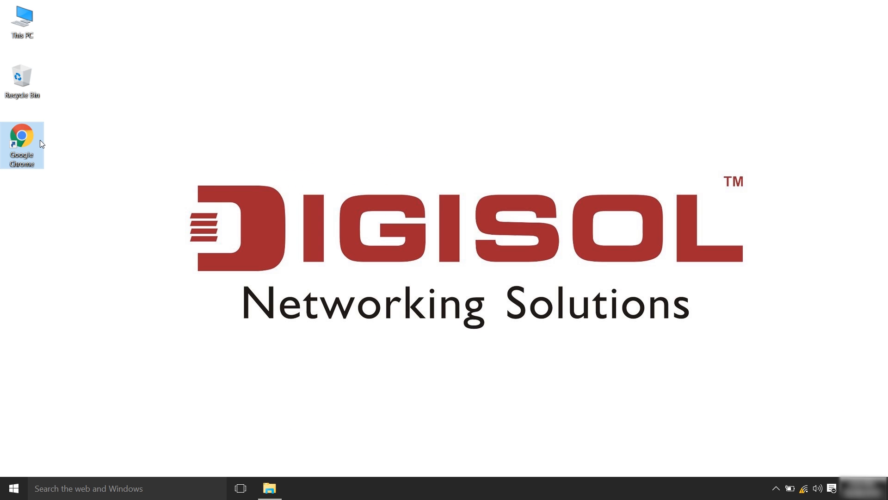
Browse to 192.168.2.1 in Chrome and log in to the router as admin.
double_click(21, 136)
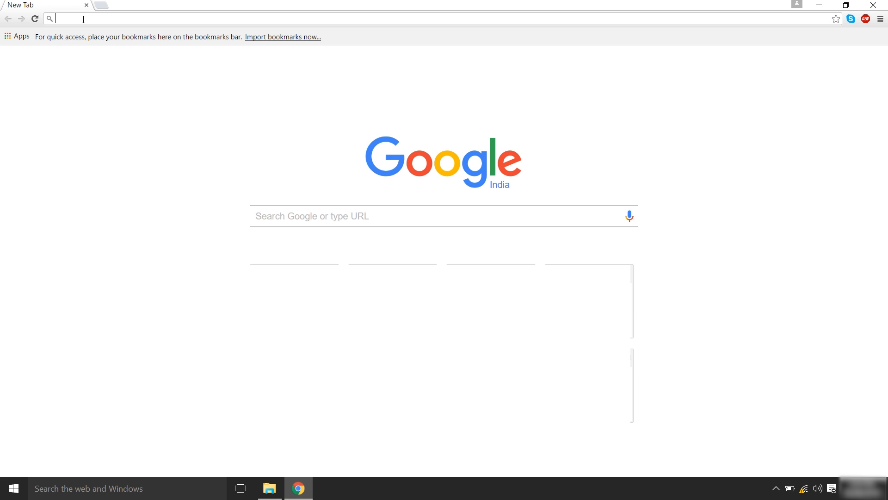
text(192.168.2.1/login.htm)
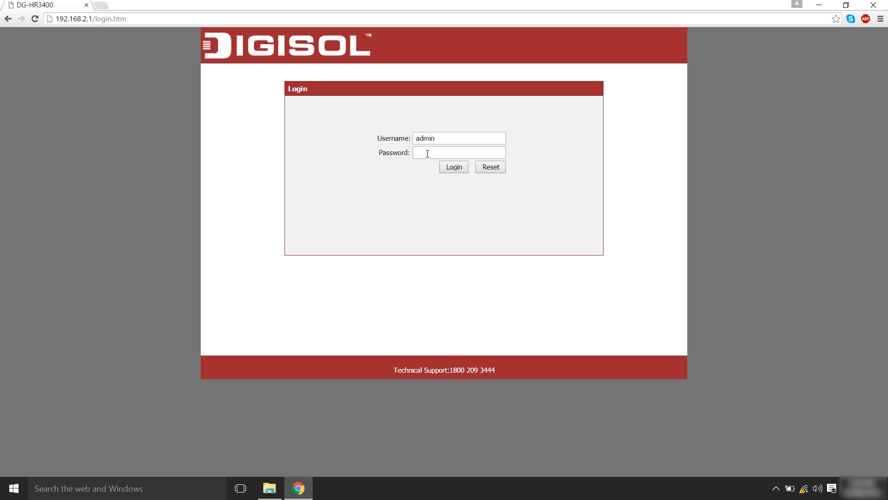
text(•)
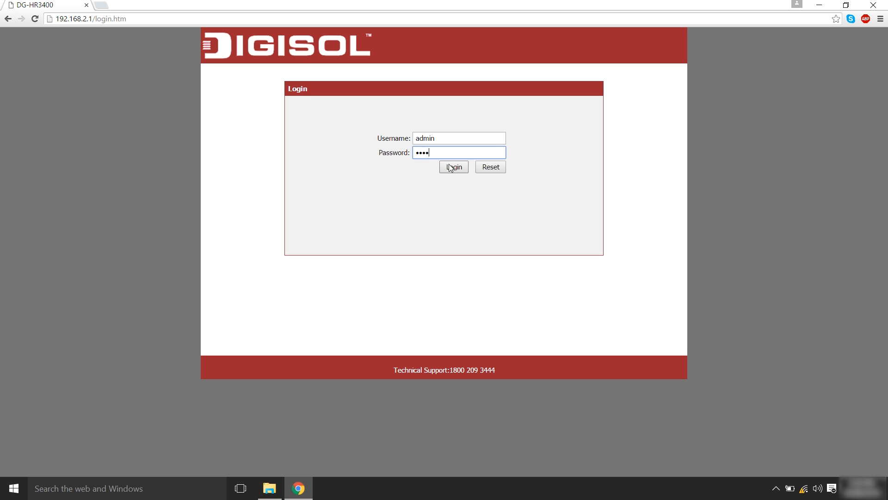
click(453, 167)
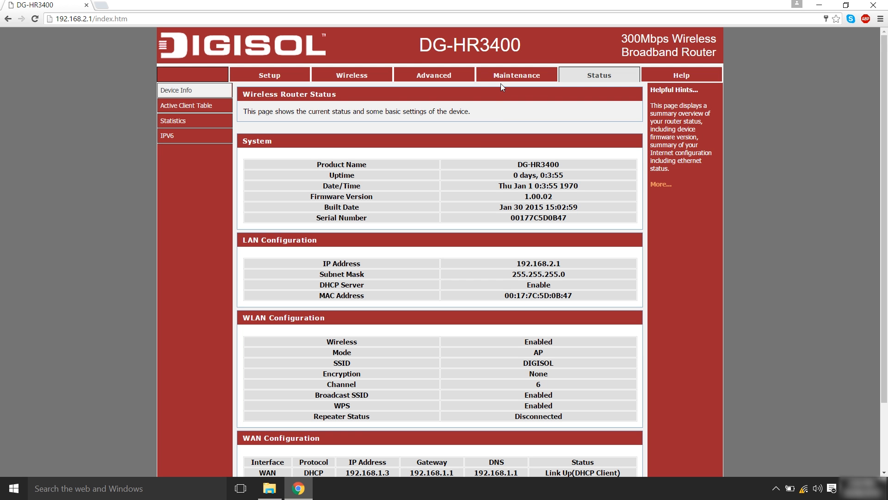
mouse_move(410, 71)
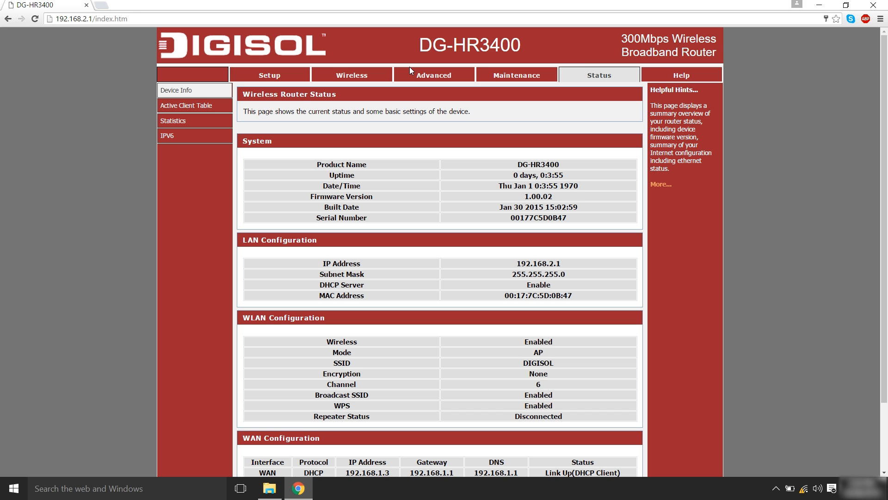
In Internet Setup, choose PPPoE as WAN access type with the broadband credentials and apply.
click(269, 75)
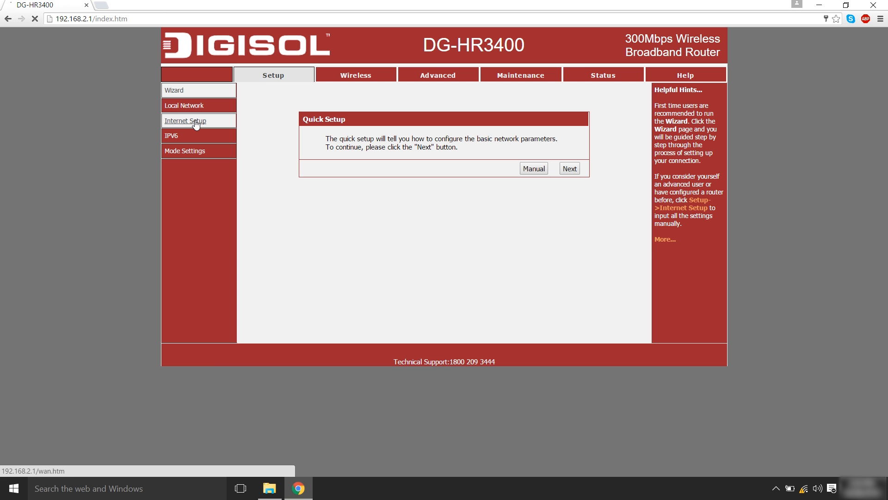
click(185, 120)
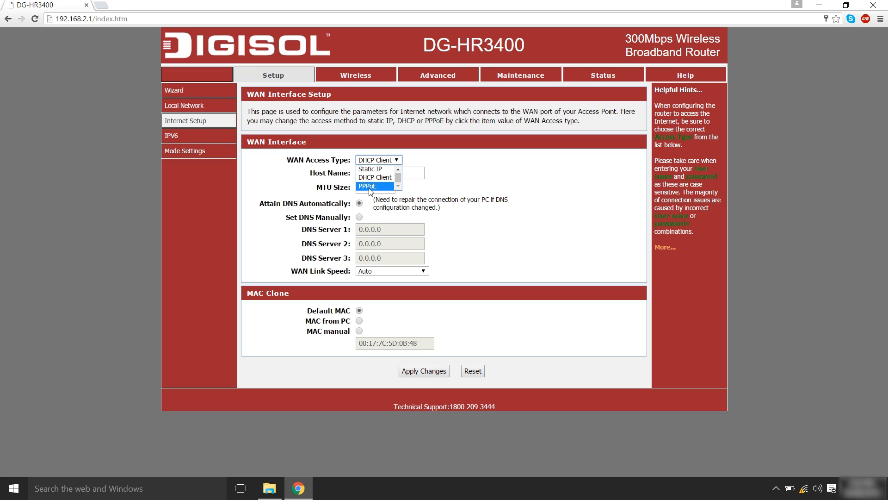
click(370, 186)
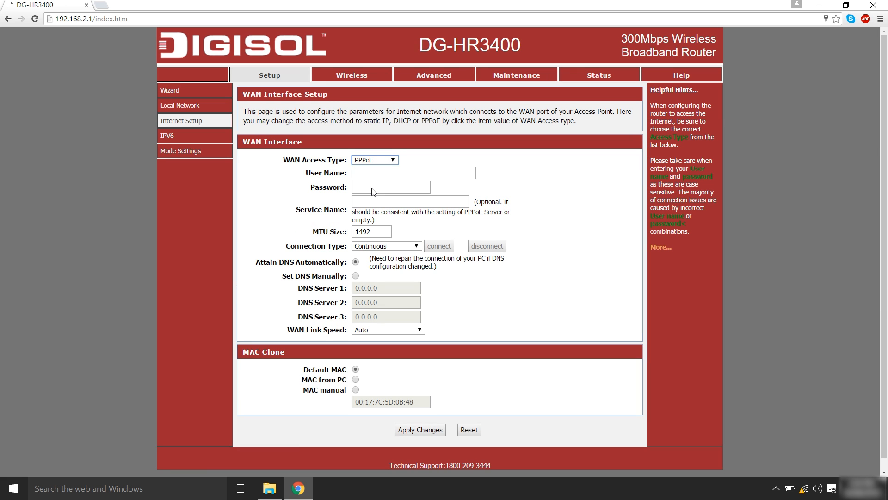
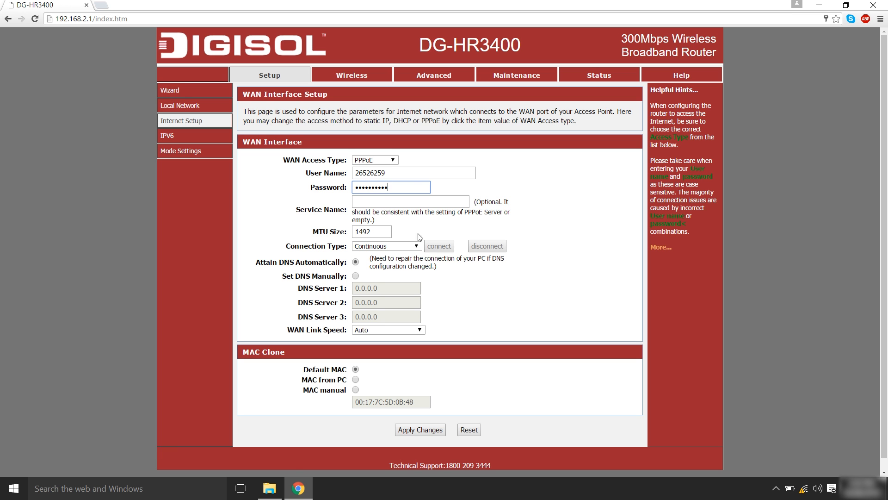
click(420, 429)
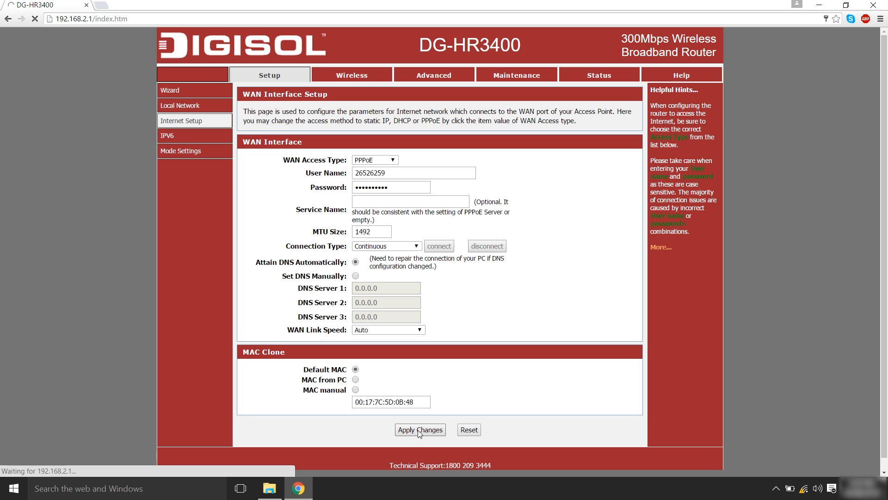
Check the status page to see the PPPoE link reported up.
click(599, 75)
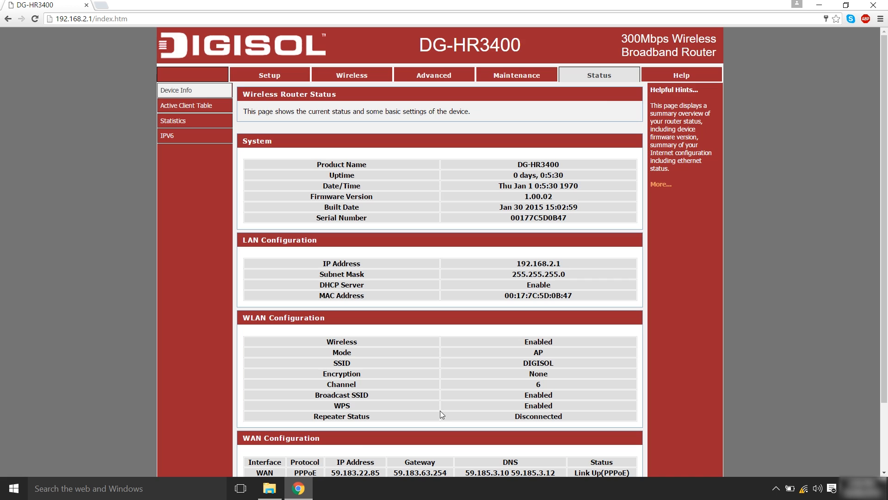
scroll(down, 3)
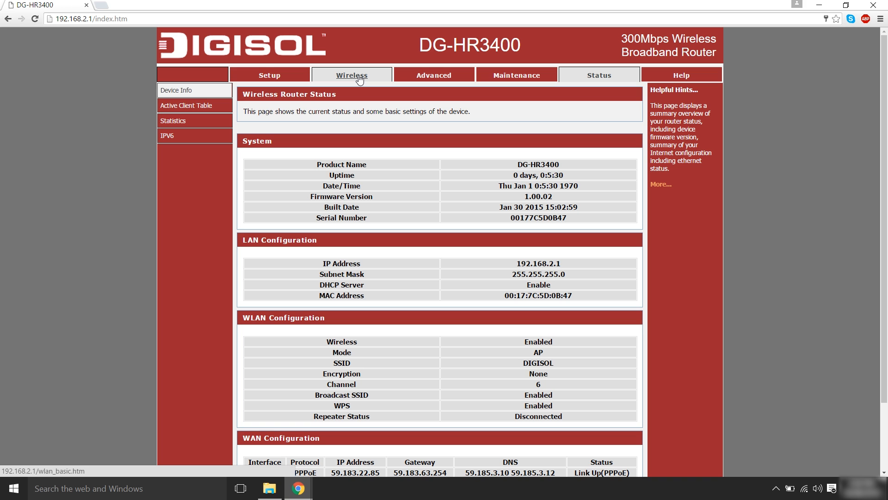
In Wireless Basics, set security to WPA-PSK/WPA2-PSK AES with a pre-shared key and apply.
click(352, 75)
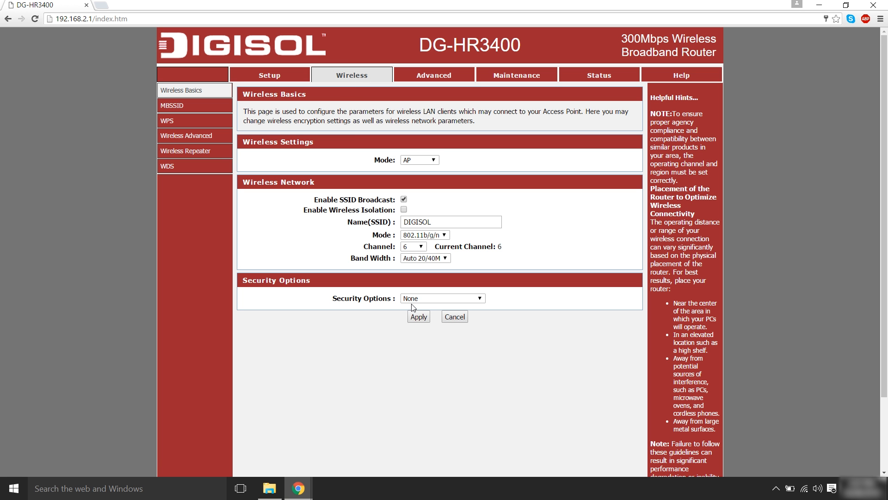
click(442, 298)
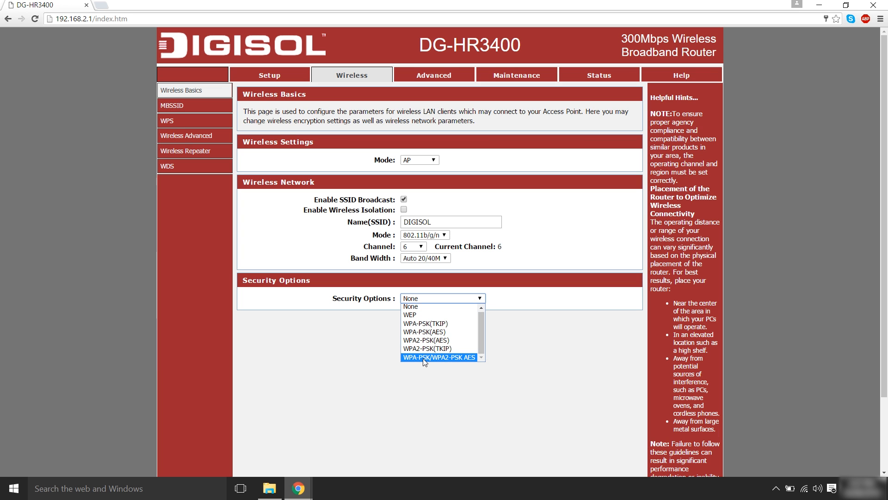
mouse_move(443, 364)
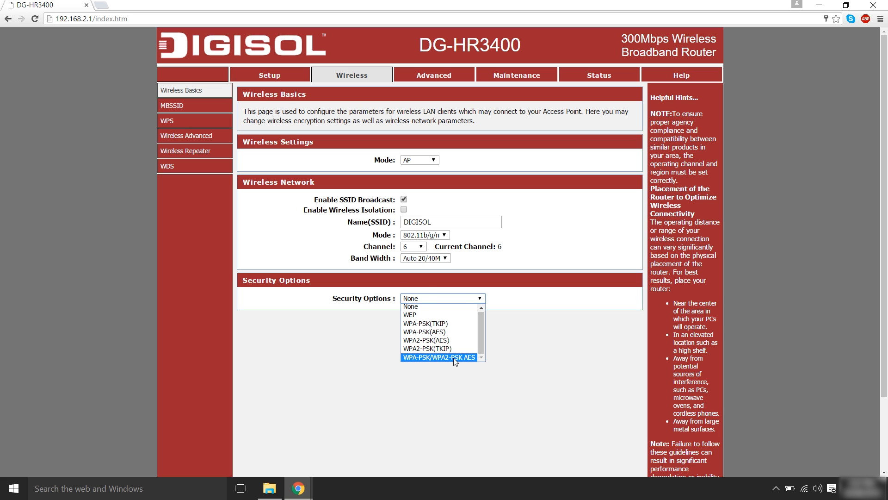
click(438, 357)
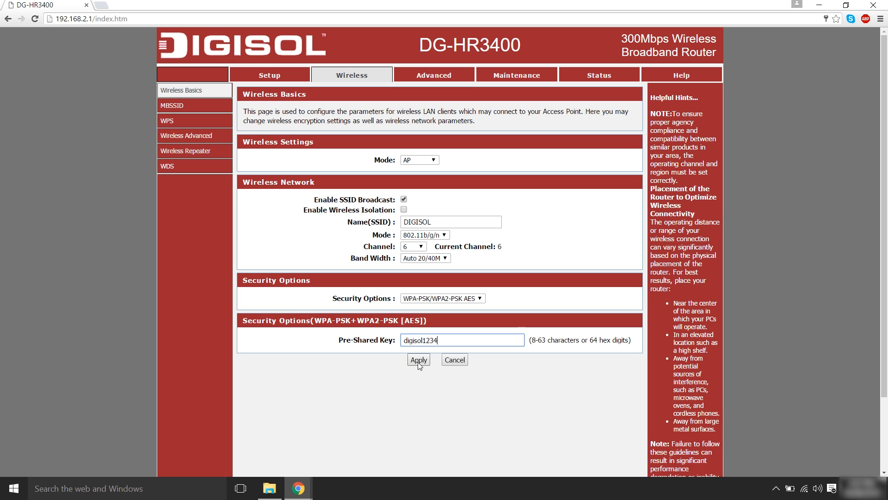
click(803, 488)
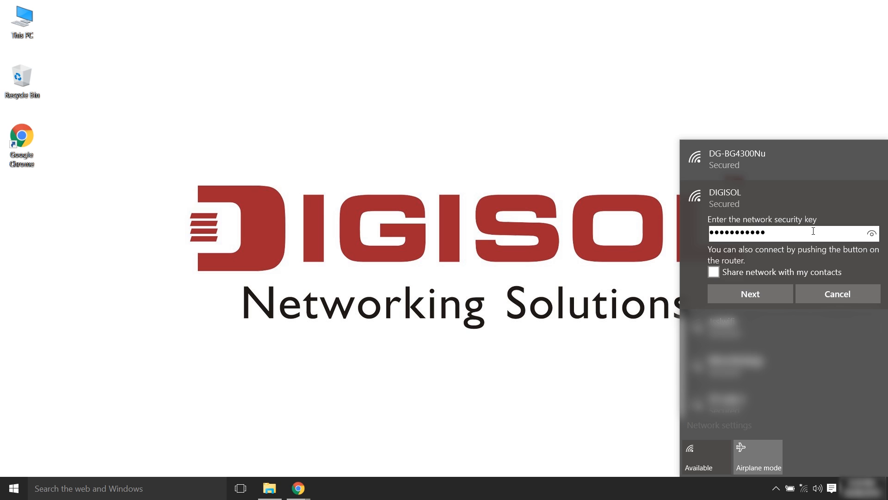
Join the DIGISOL Wi-Fi network from Windows with the new security key.
click(750, 293)
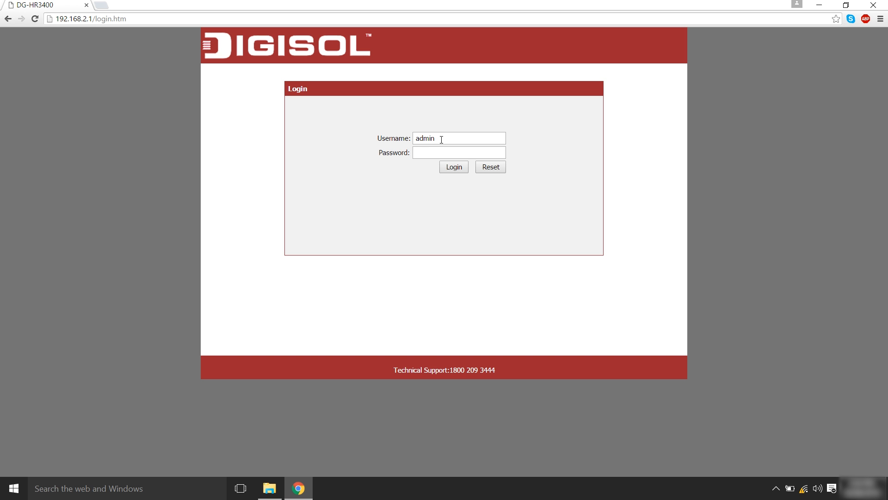
Log in and change the admin account's password under Maintenance > Password.
click(458, 152)
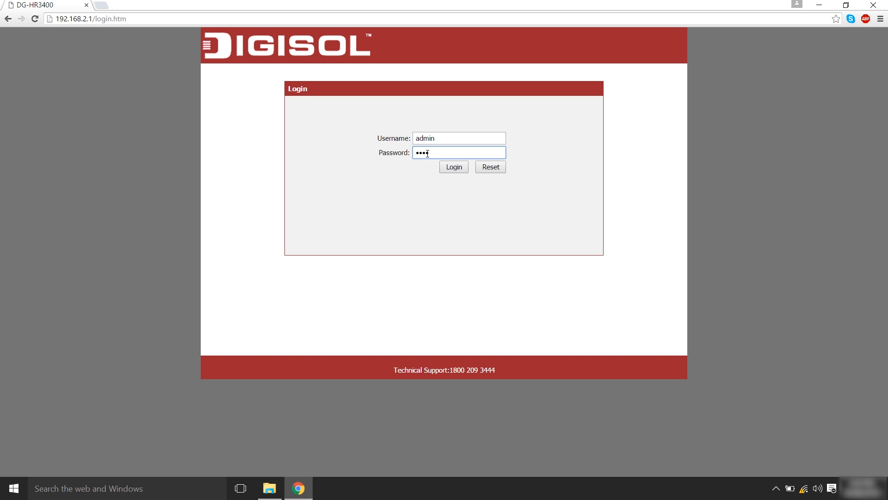
click(452, 166)
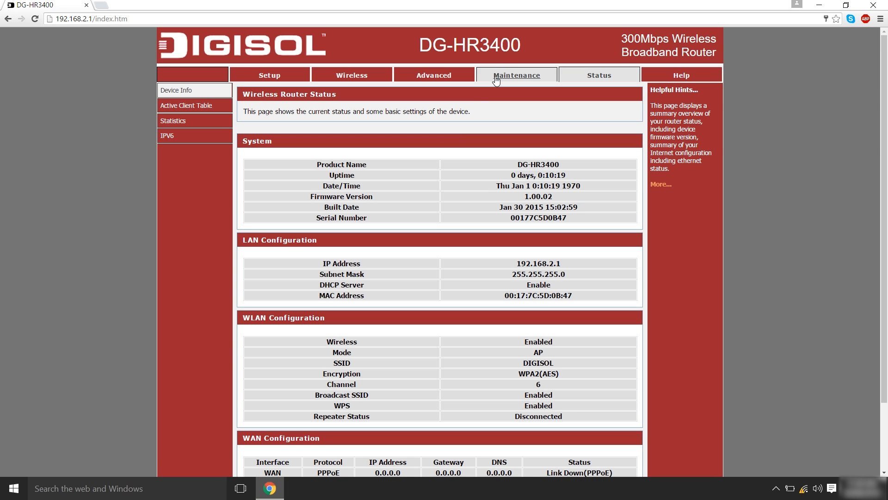
click(516, 75)
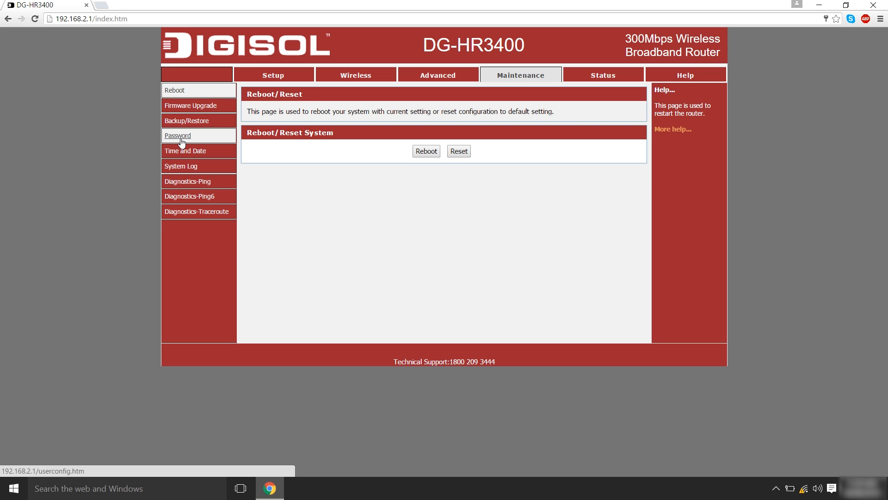
click(178, 135)
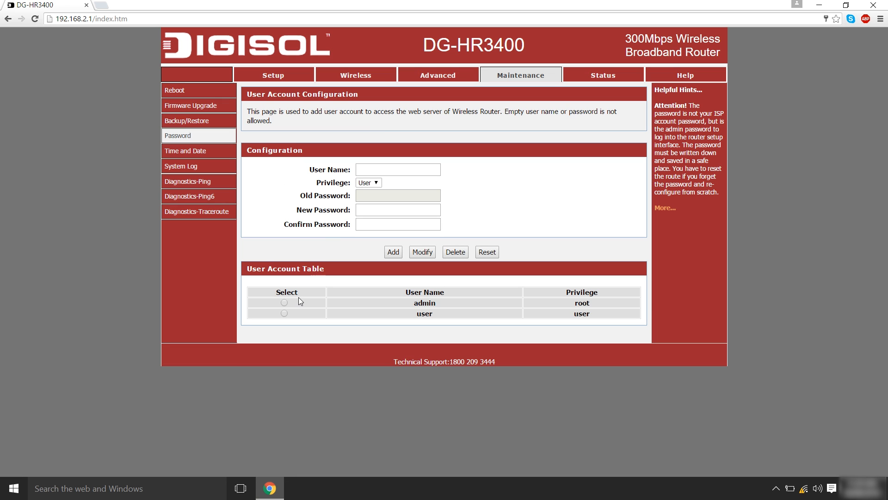
click(284, 302)
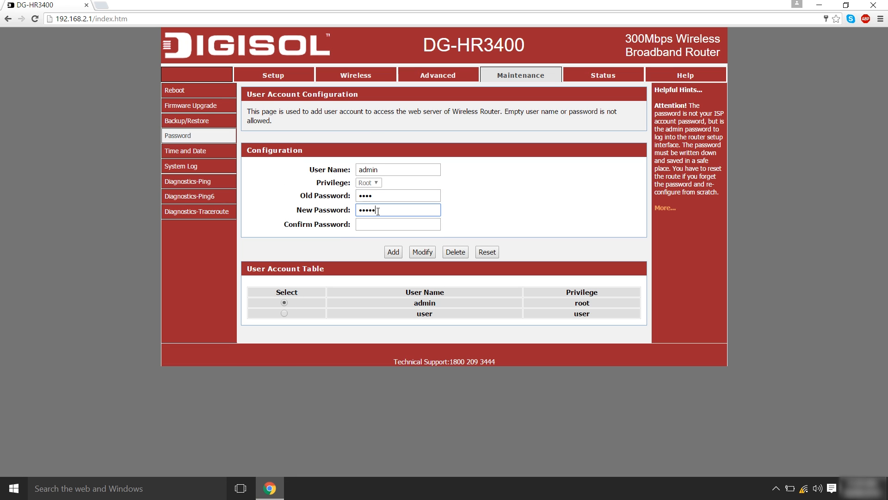
text(••••)
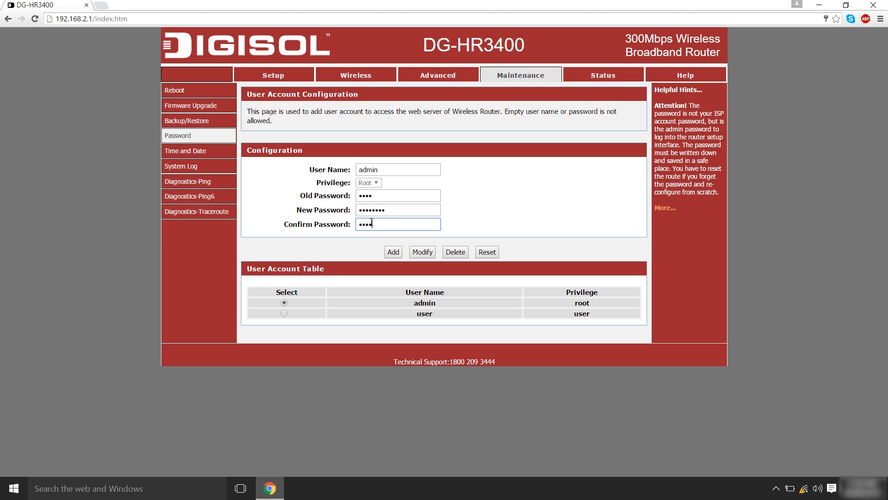
click(392, 251)
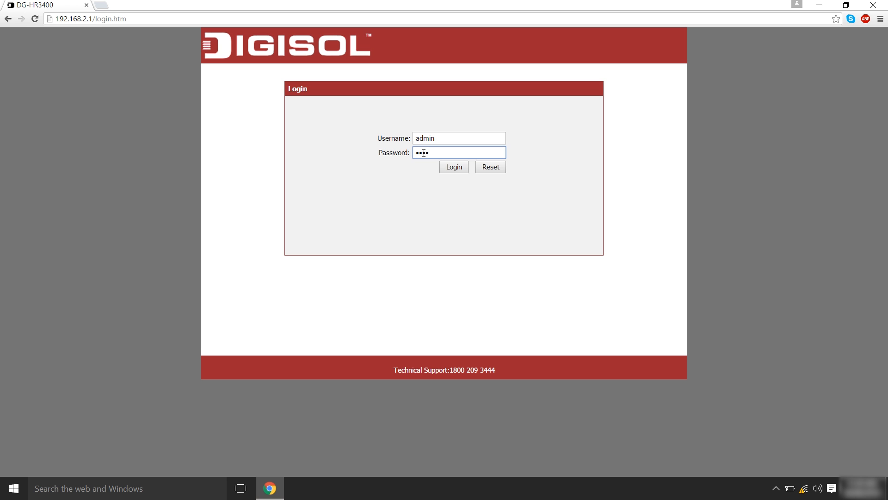
Confirm the old password is now rejected at login and start a new Chrome tab.
click(453, 166)
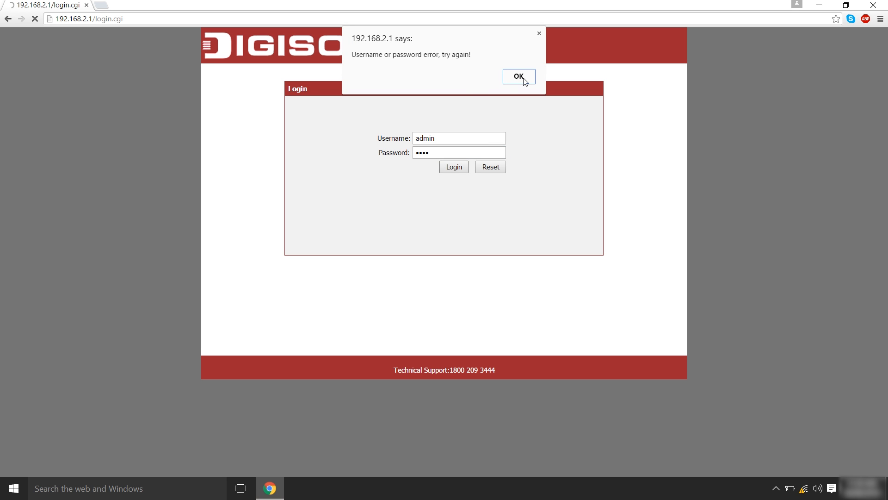
click(517, 77)
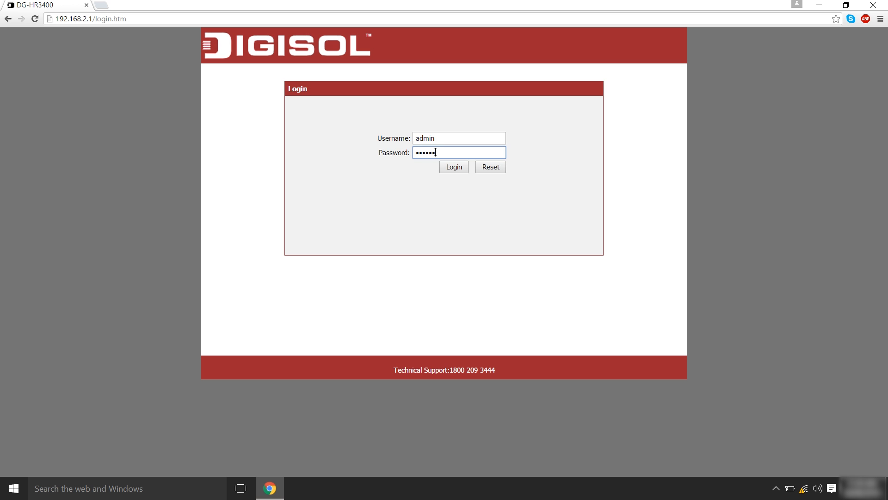
click(101, 5)
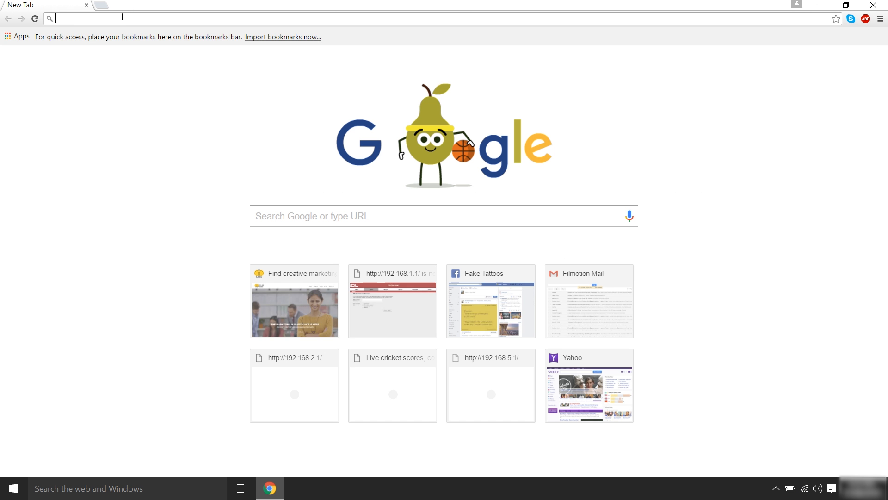
Go to smartlink.co.in/digisol/ to find the DIGISOL Router Smart Wizard app.
text(smartlink.co.in/digisol/)
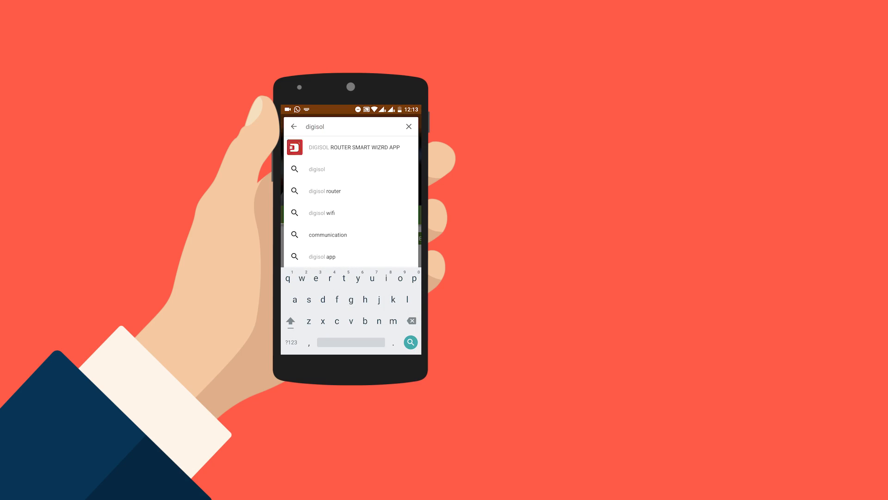
Choose the DIGISOL Router Smart Wizard app and connect the phone to the router's Wi-Fi.
click(354, 147)
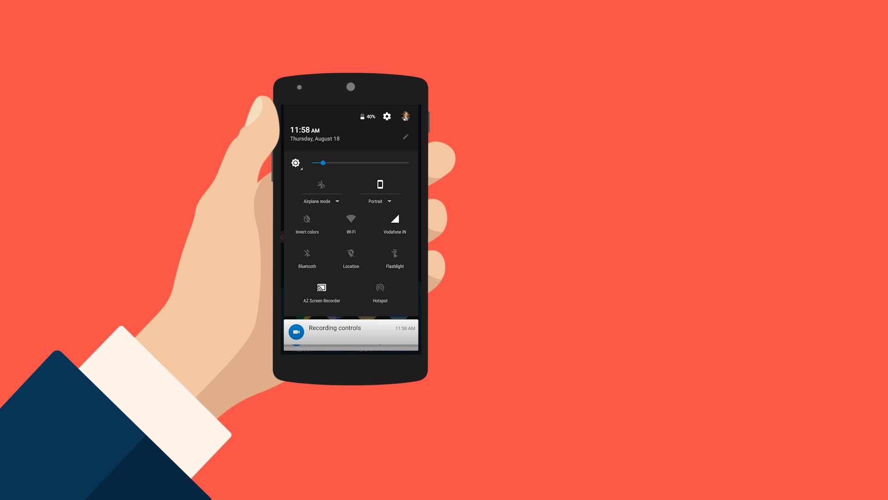
click(351, 224)
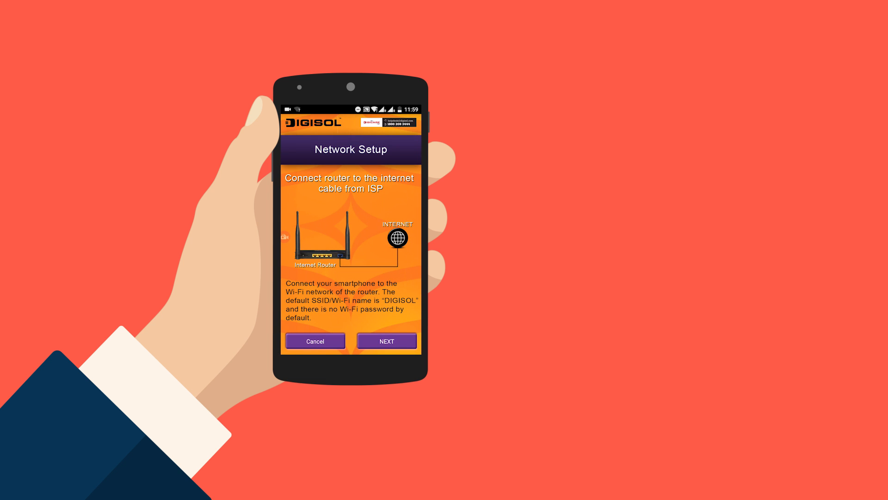
Continue past Network Setup and log in to the router from the Smart Wizard app.
click(387, 341)
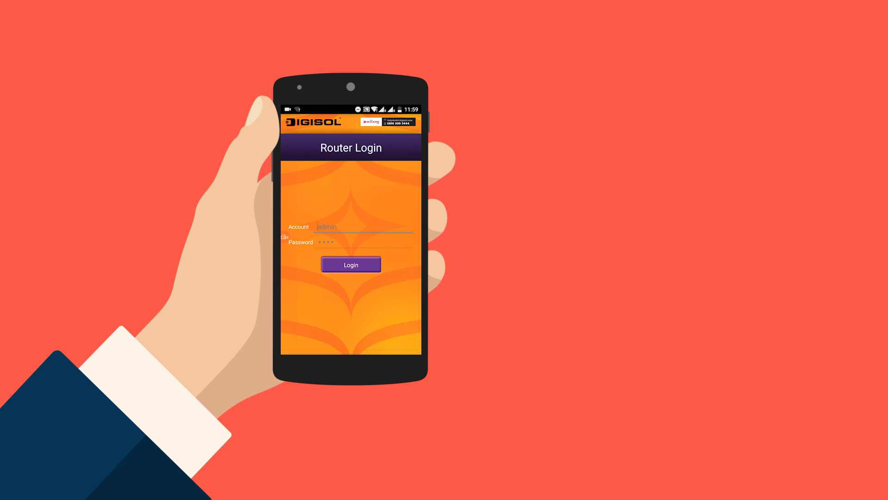
click(364, 242)
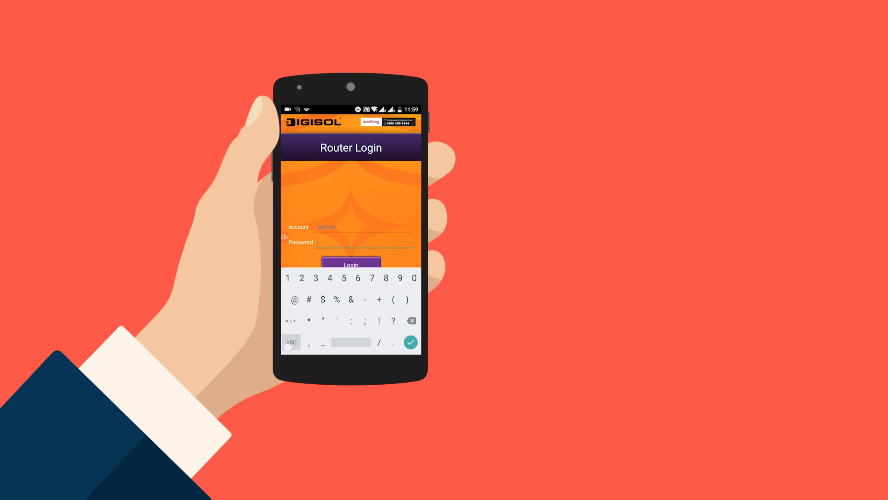
click(316, 277)
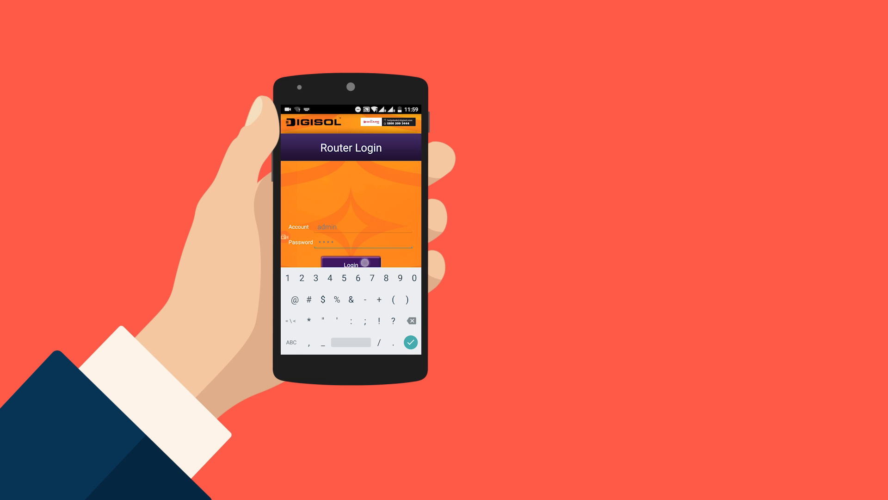
click(351, 263)
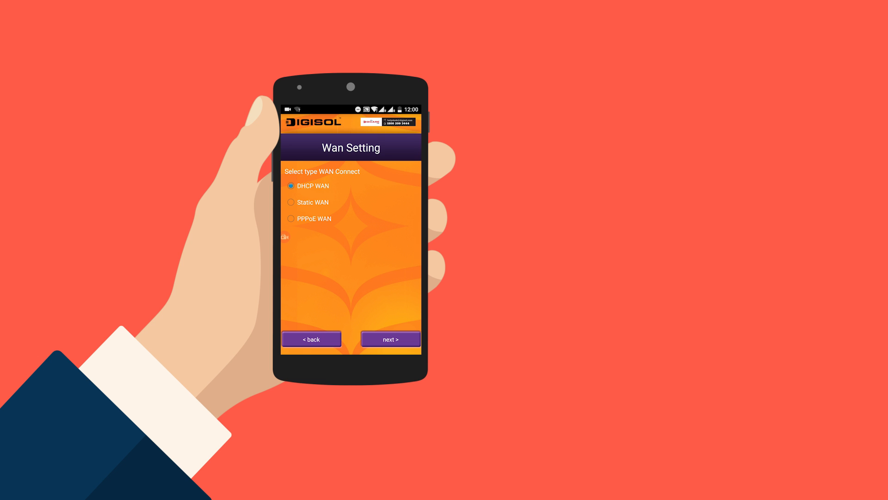
Choose PPPoE WAN and save IP 124.30.1.90, mask 255.255.x, DNS 8.8.8.8, starting diagnostics.
click(291, 218)
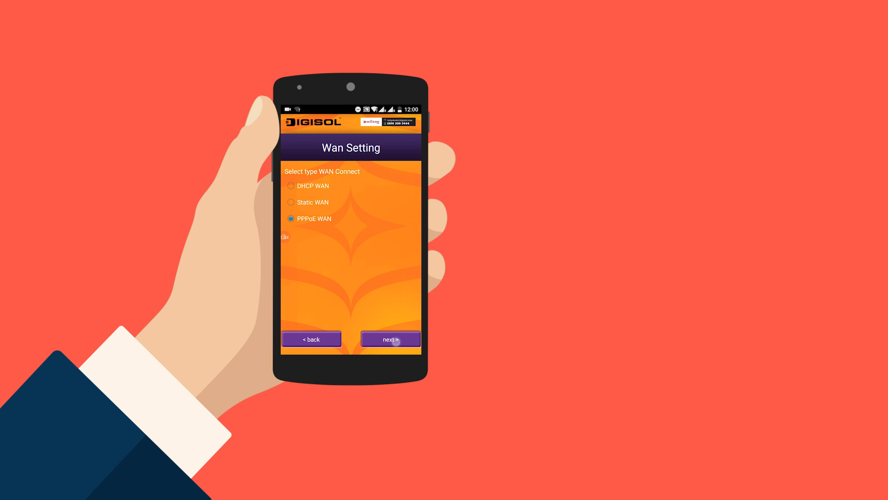
click(389, 338)
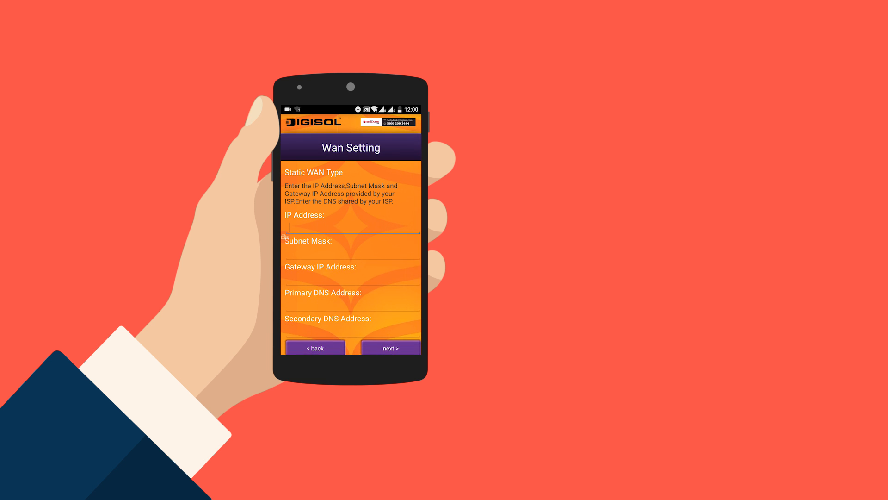
text(255.255.255.224)
click(352, 331)
text(4.2.2.1)
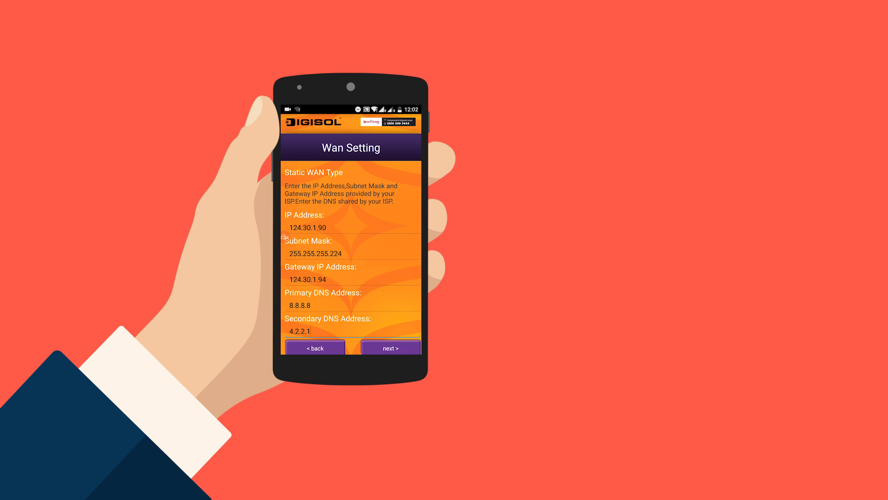
click(390, 348)
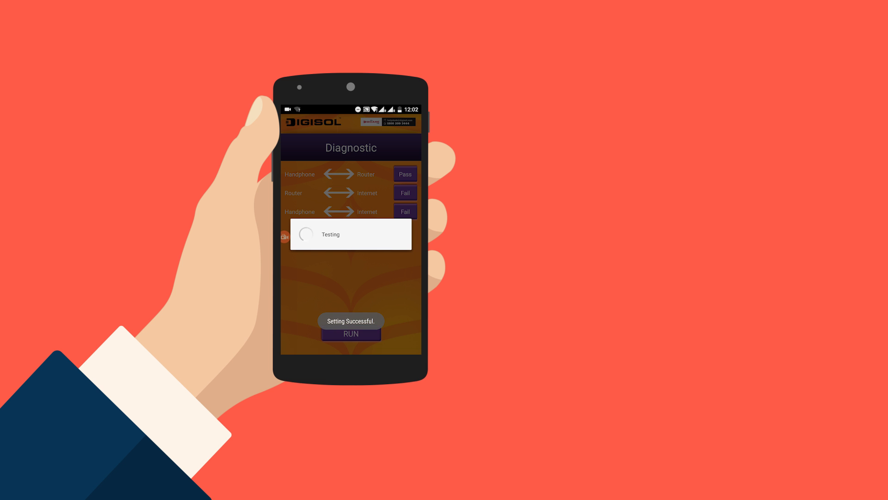